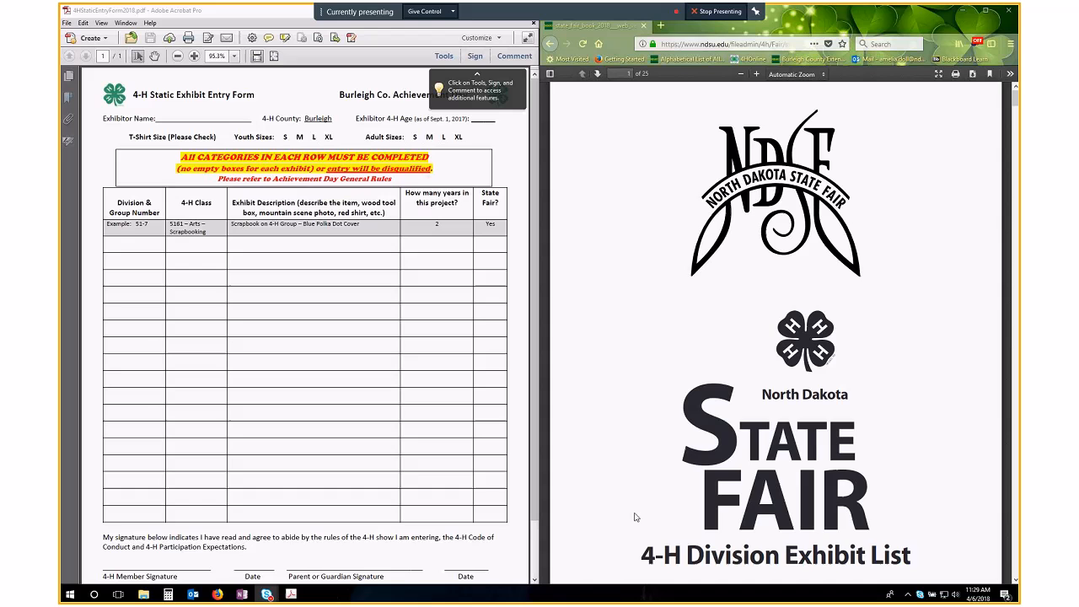
mouse_move(347, 399)
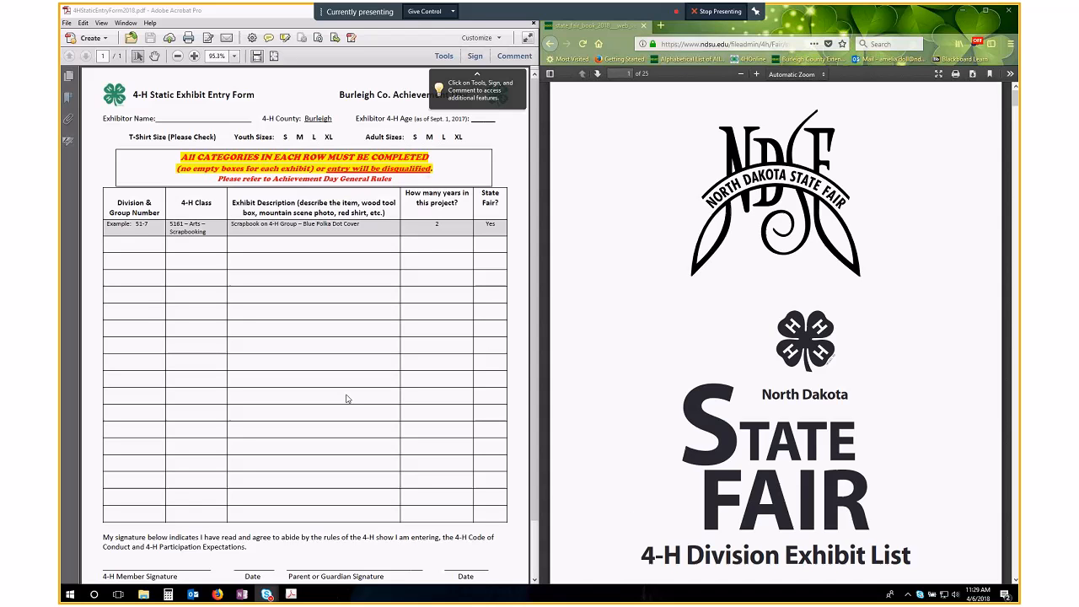
mouse_move(349, 412)
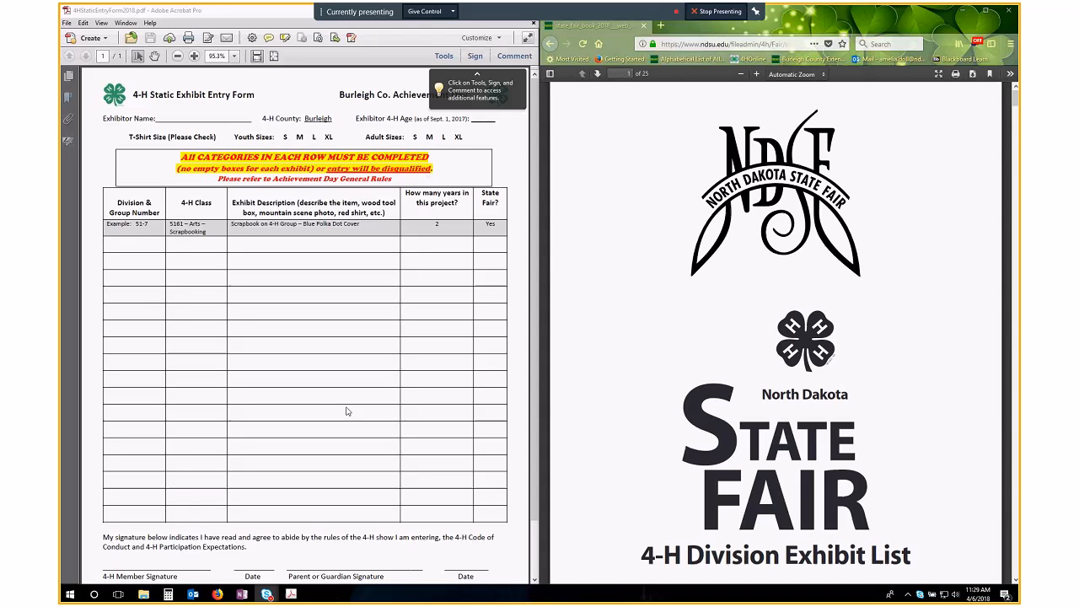
mouse_move(360, 450)
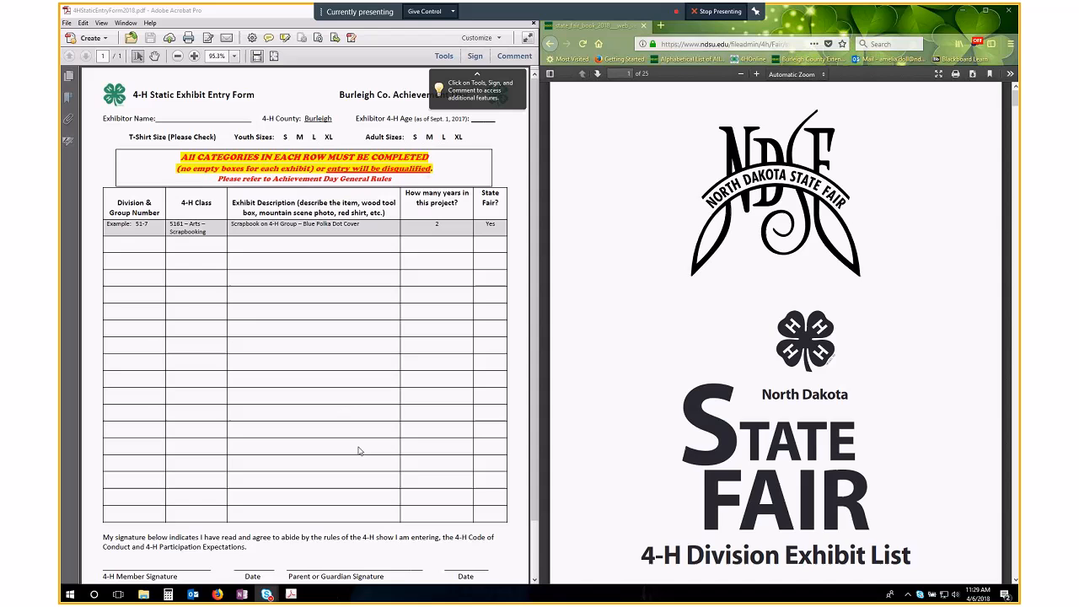
mouse_move(217, 348)
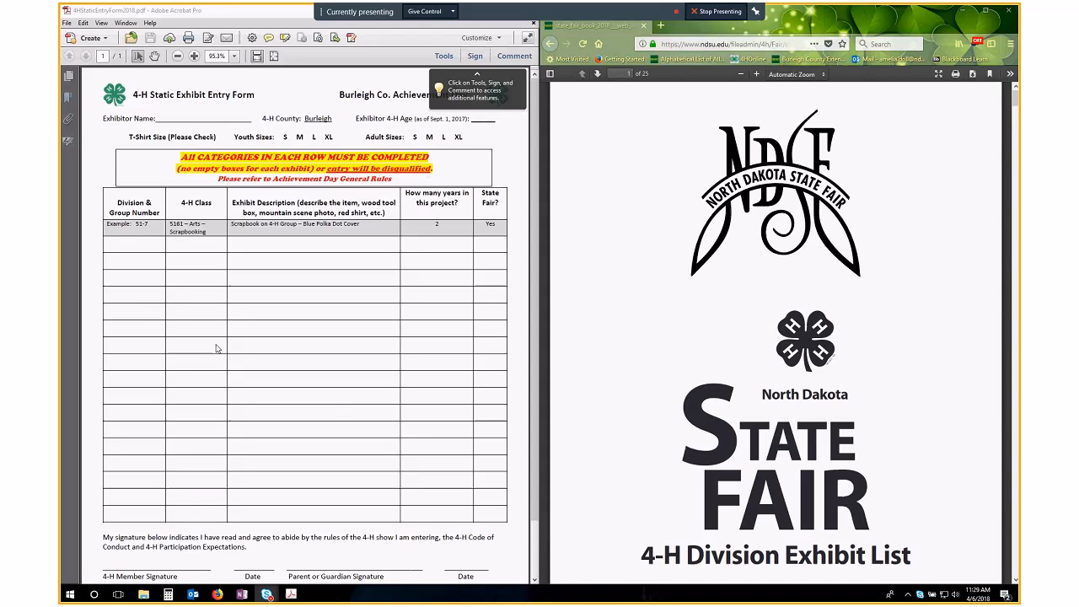
mouse_move(393, 435)
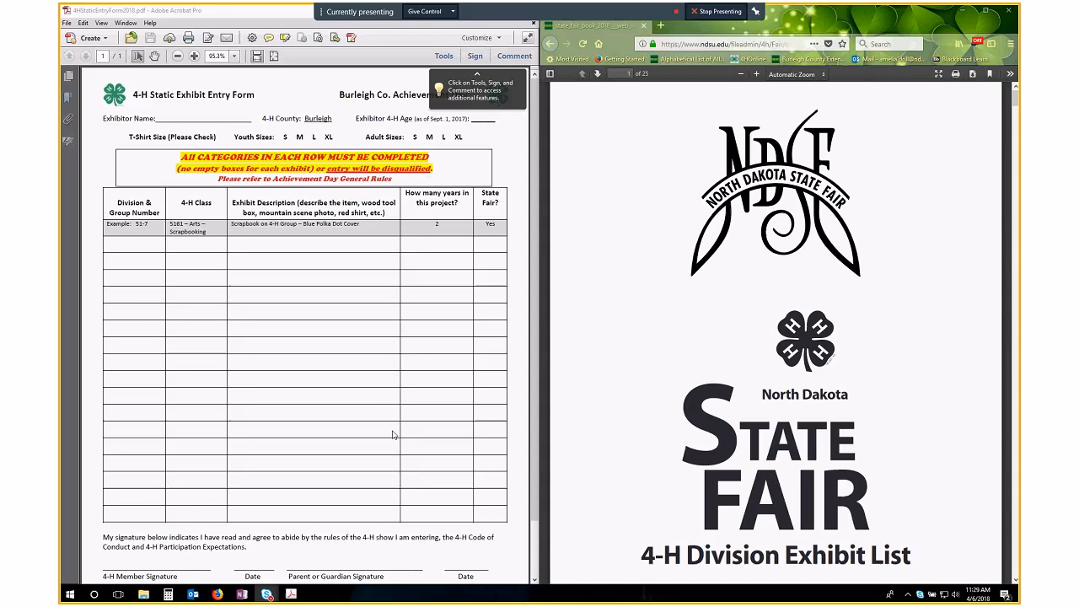
mouse_move(699, 350)
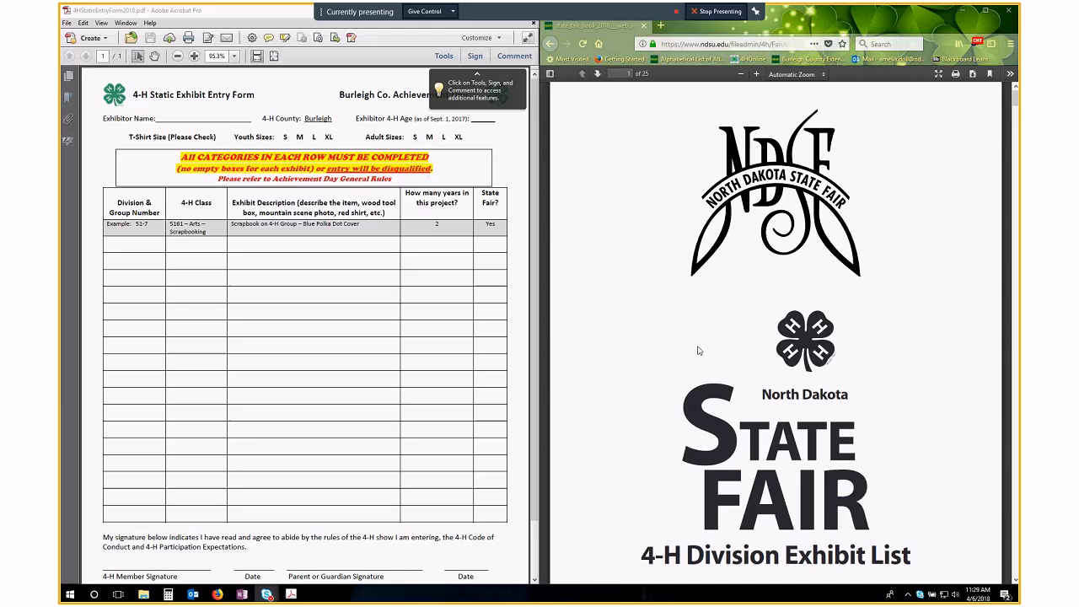
scroll(down, 3)
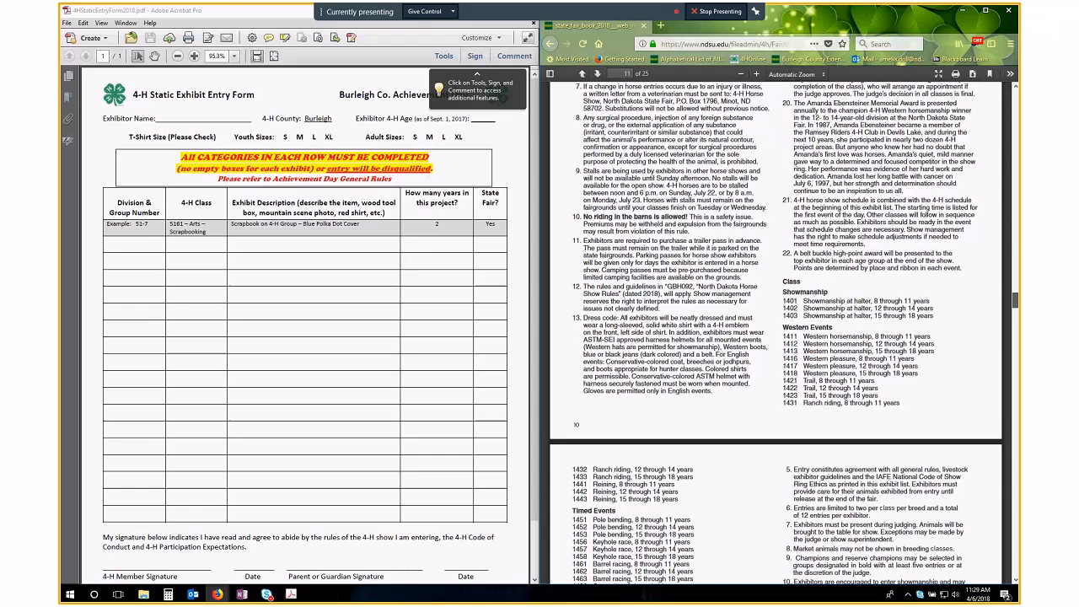
scroll(down, 3)
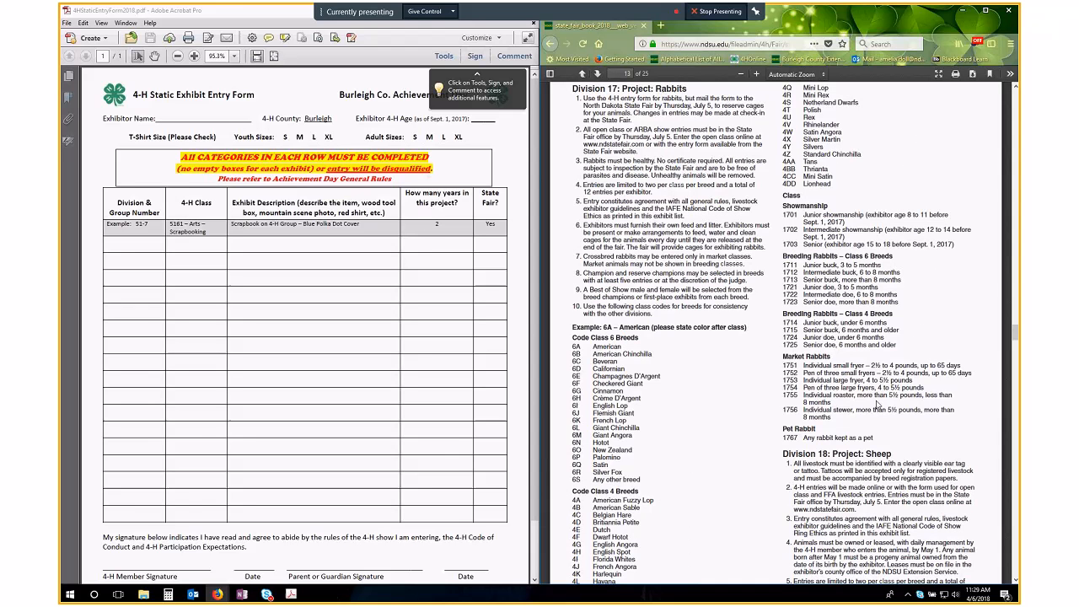
scroll(down, 3)
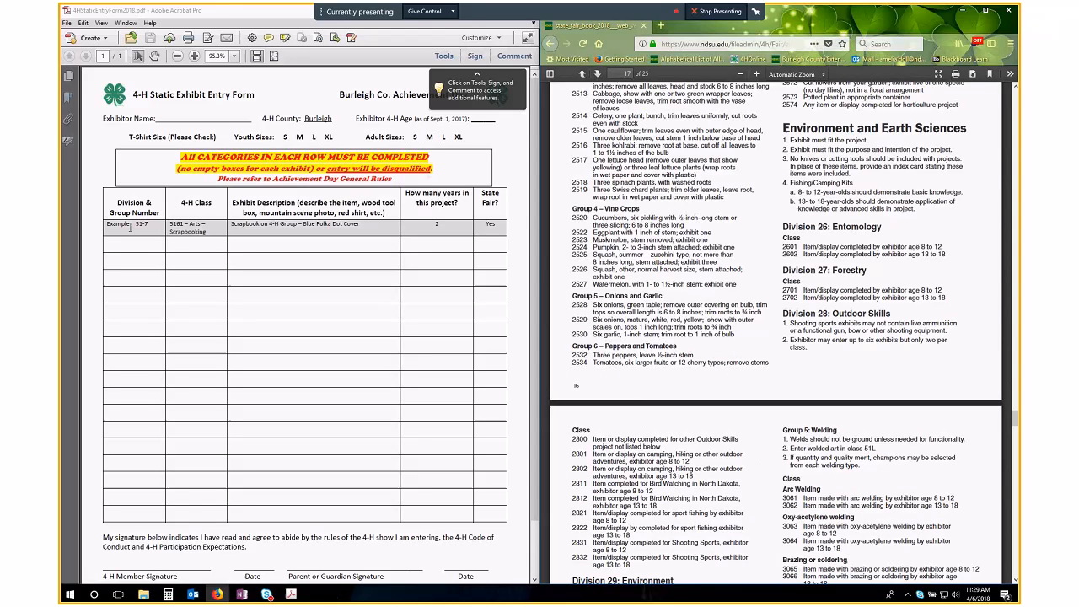
mouse_move(128, 243)
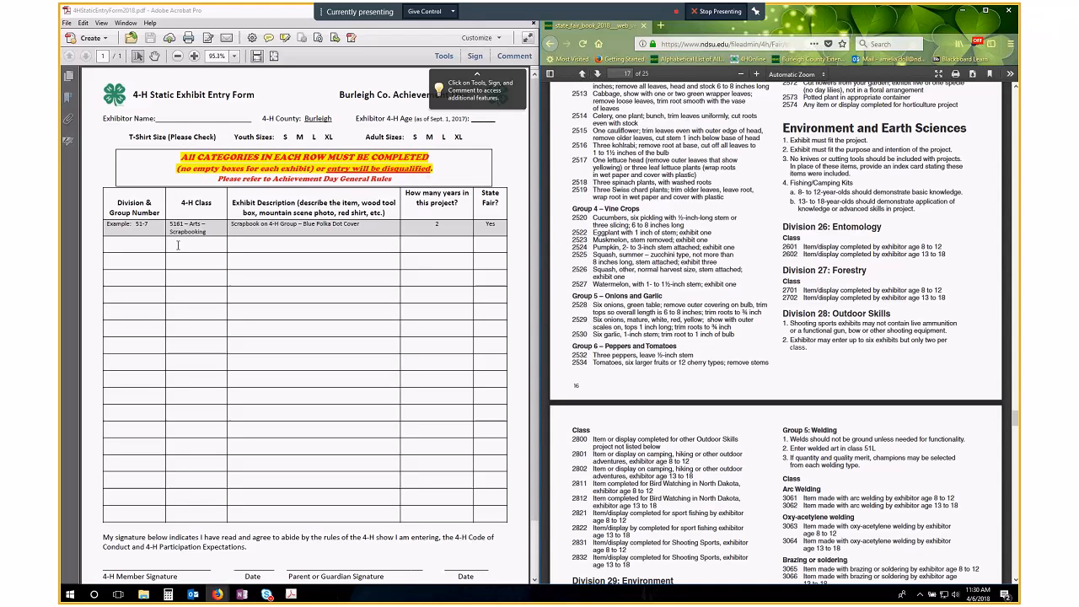
mouse_move(196, 251)
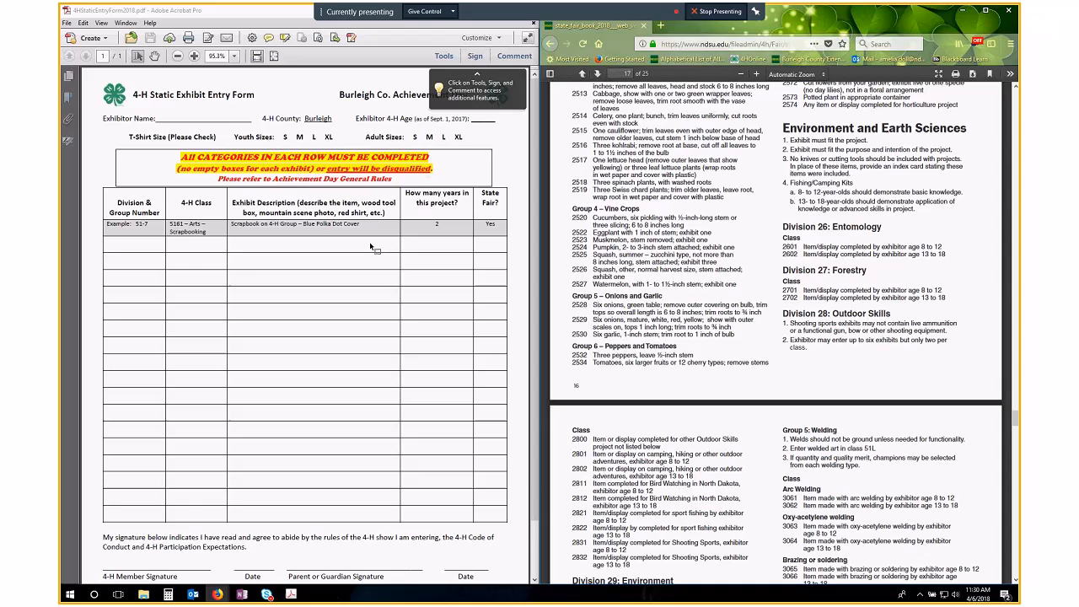
mouse_move(245, 264)
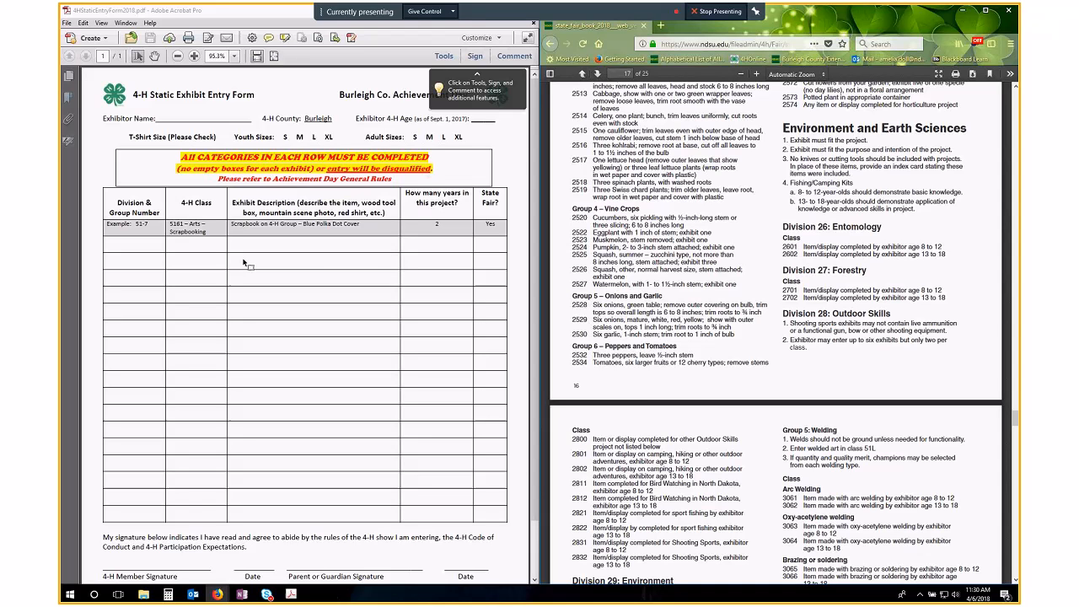
mouse_move(386, 252)
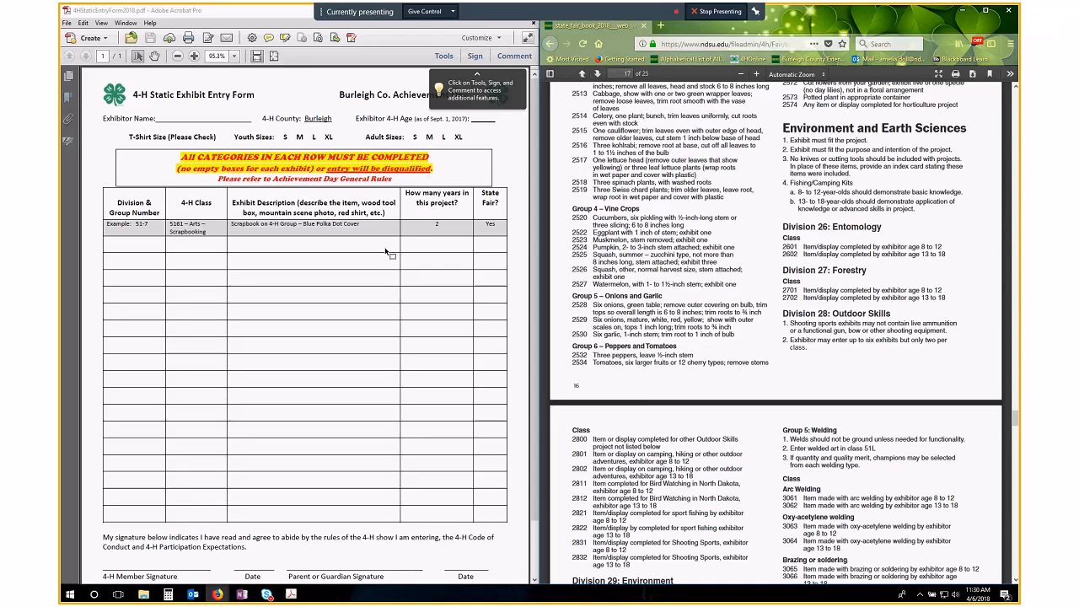
mouse_move(285, 285)
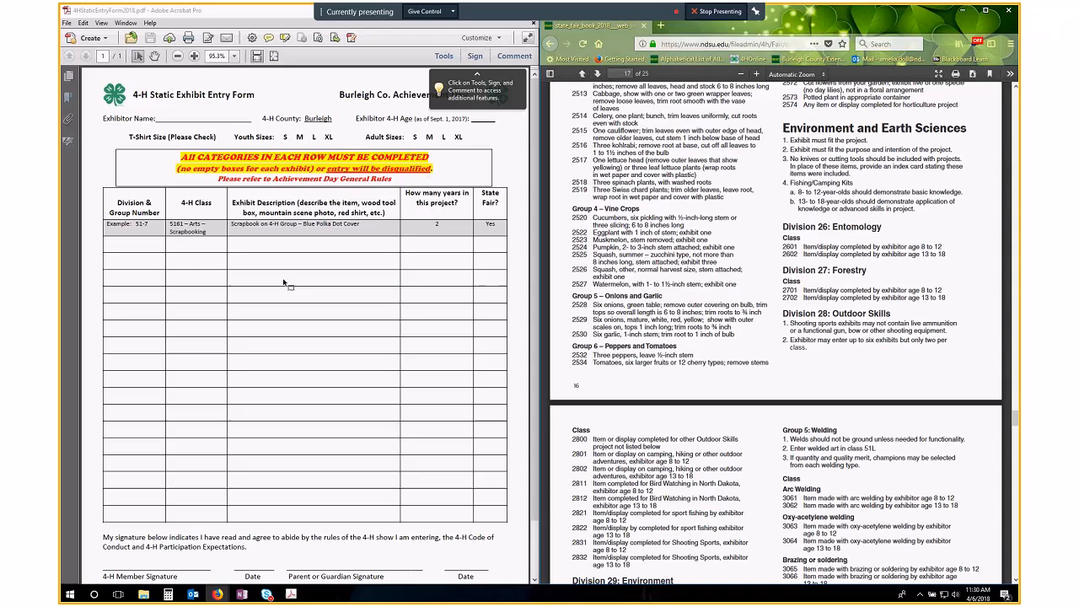
mouse_move(320, 263)
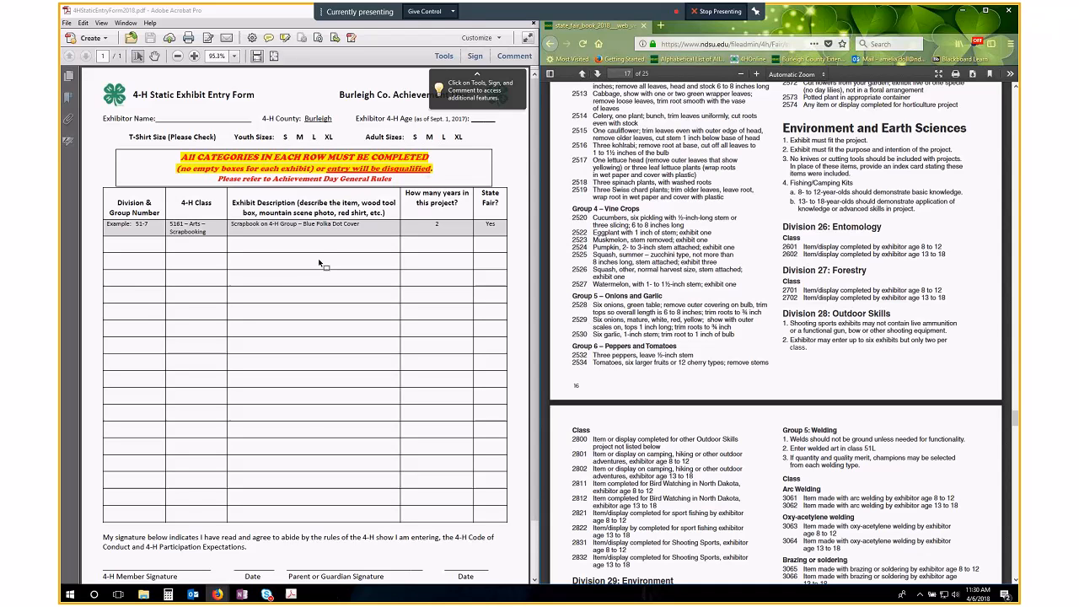
mouse_move(319, 250)
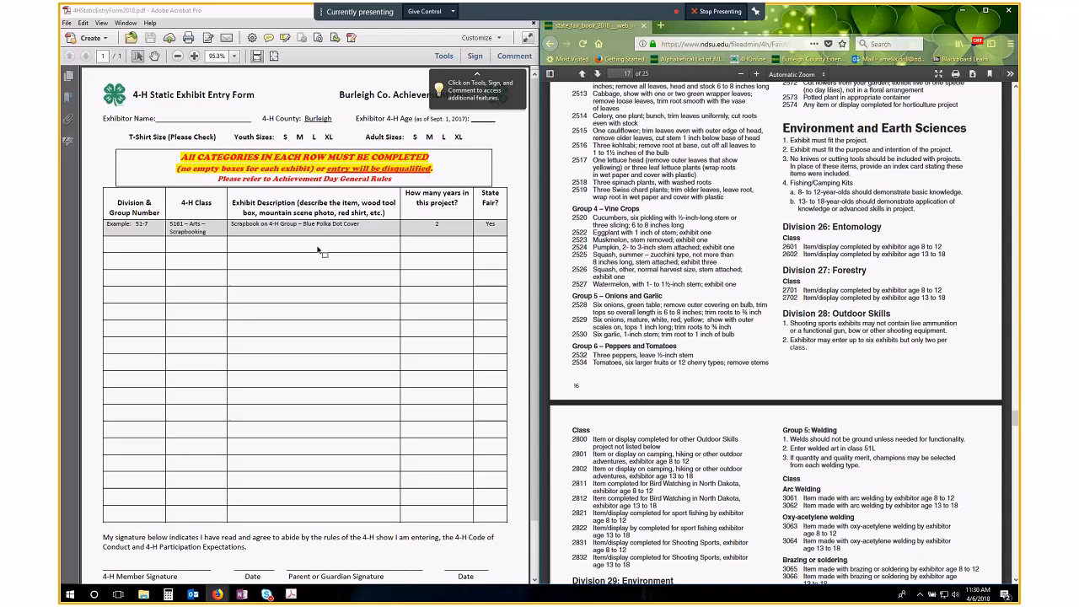
mouse_move(309, 276)
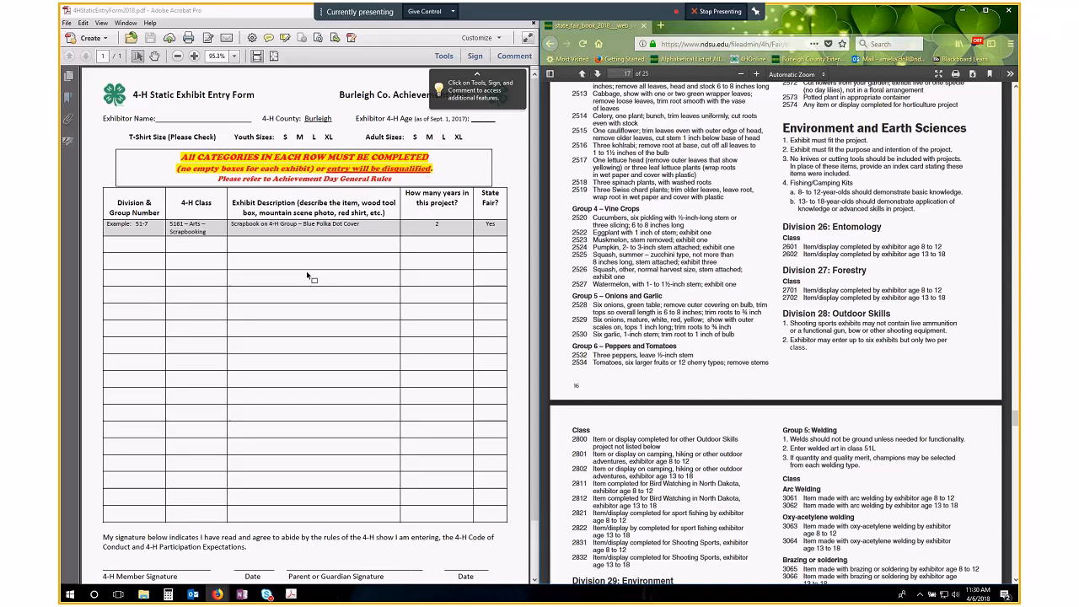
mouse_move(314, 273)
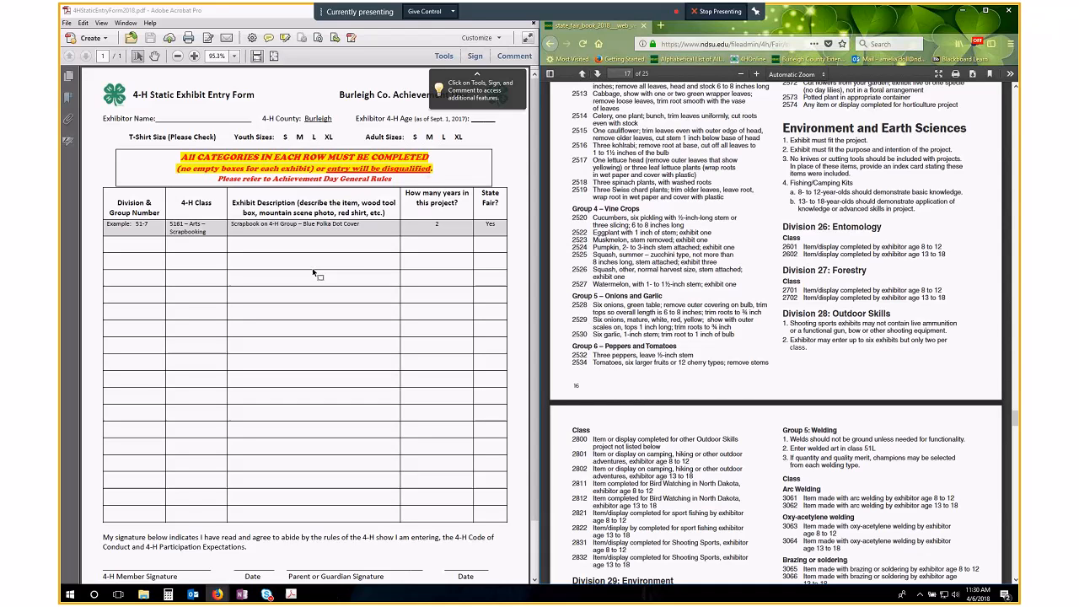
mouse_move(321, 252)
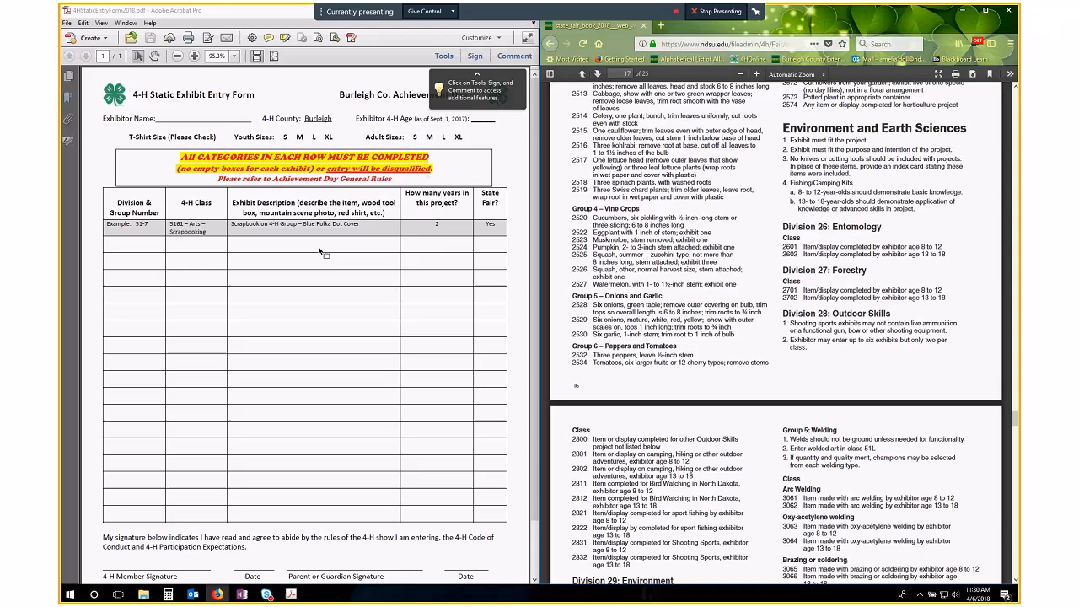
mouse_move(438, 252)
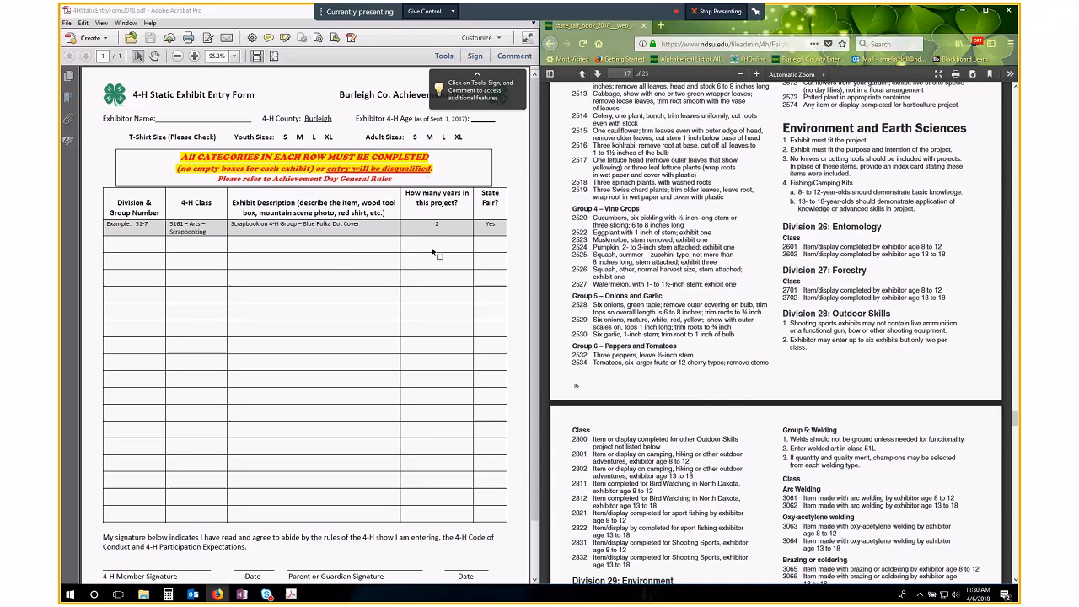
mouse_move(447, 248)
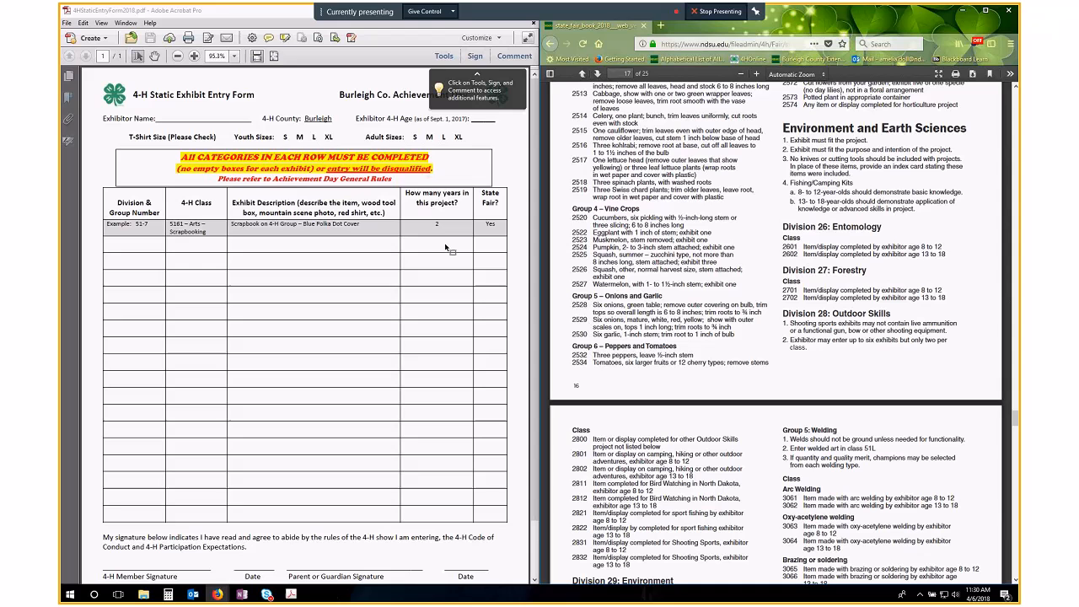
mouse_move(448, 256)
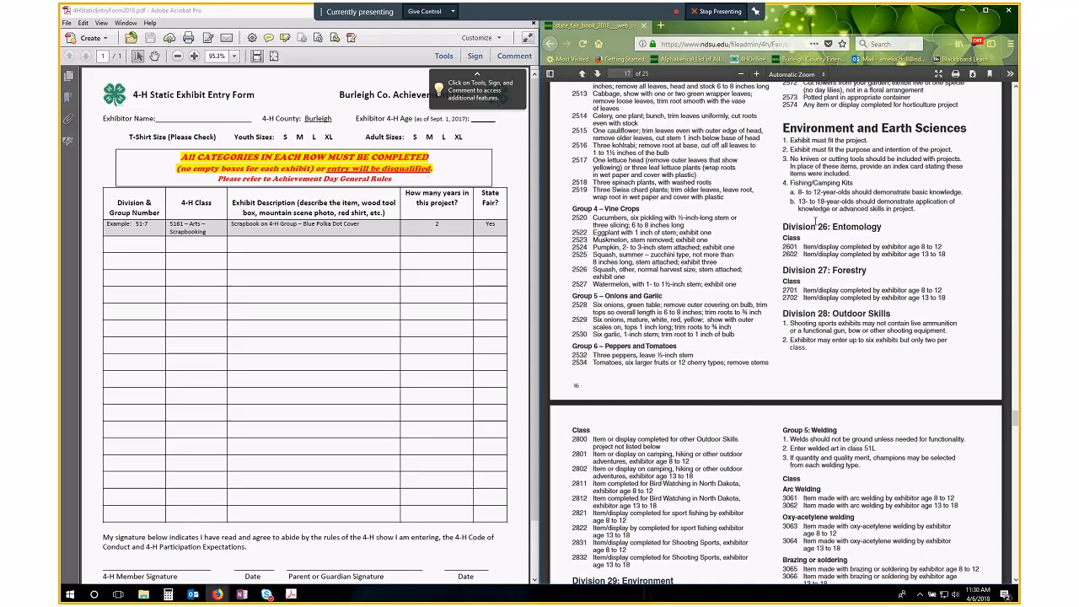
mouse_move(895, 237)
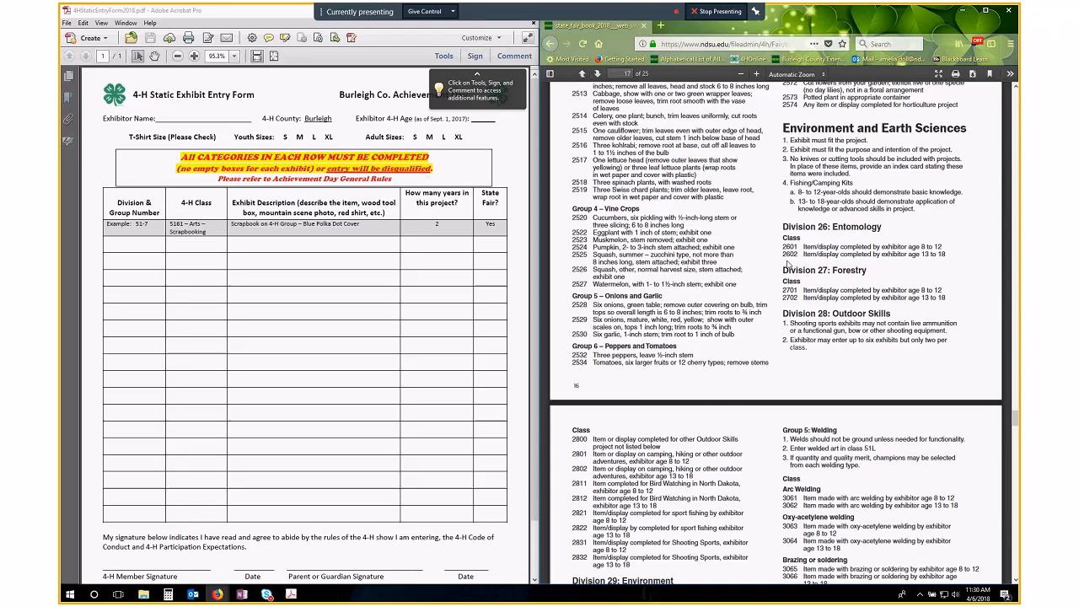
mouse_move(886, 244)
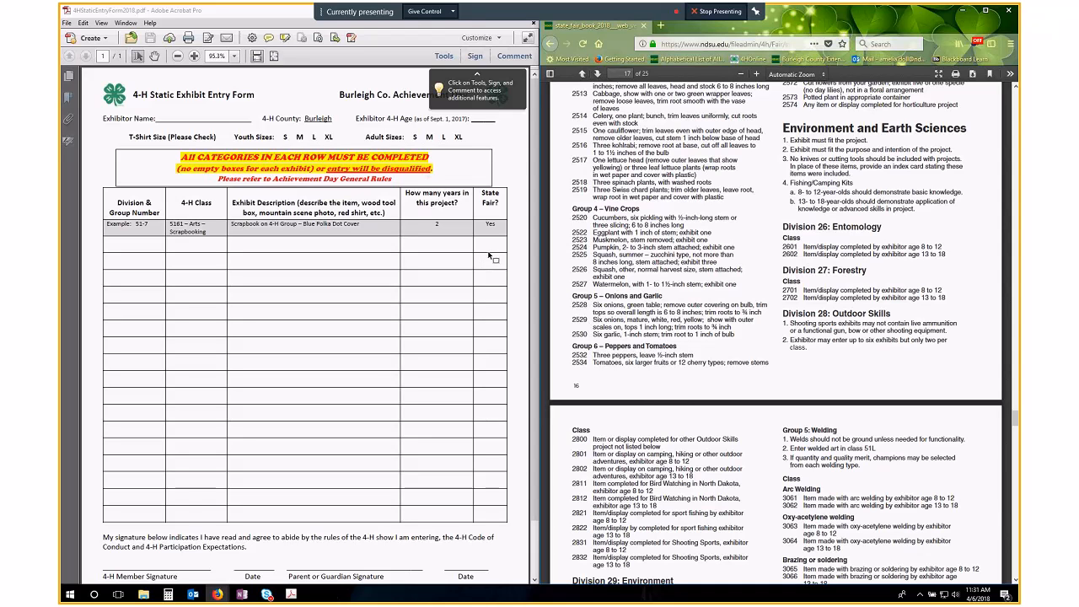
mouse_move(494, 244)
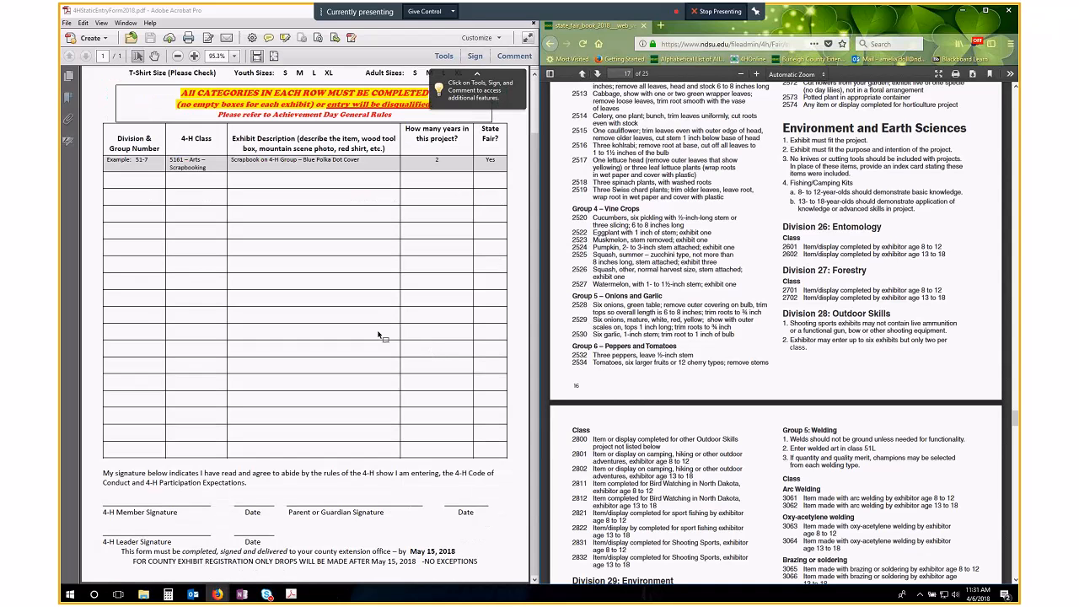
mouse_move(282, 481)
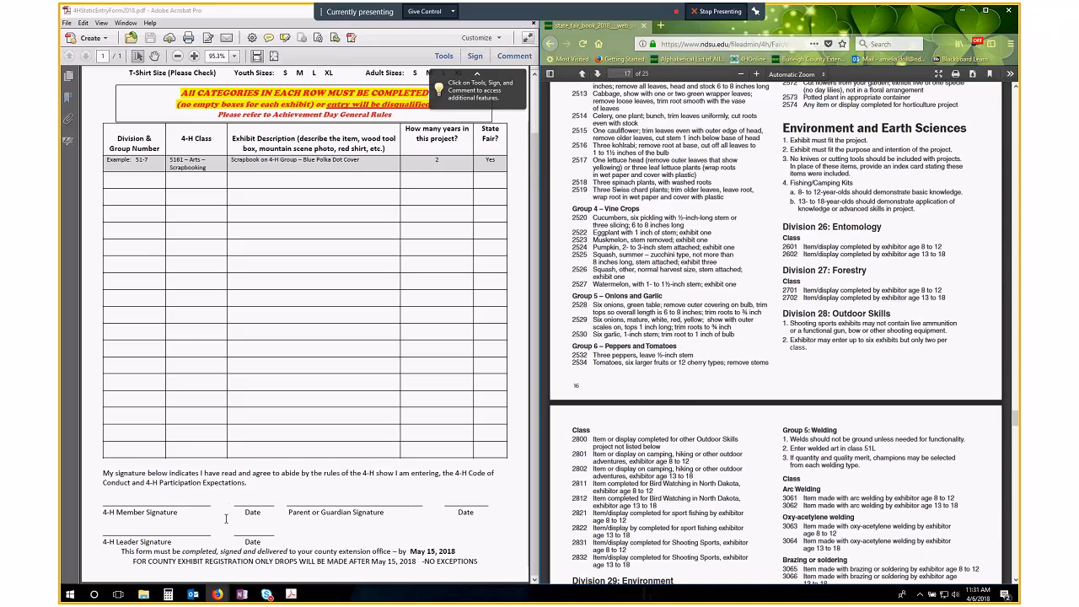
mouse_move(427, 530)
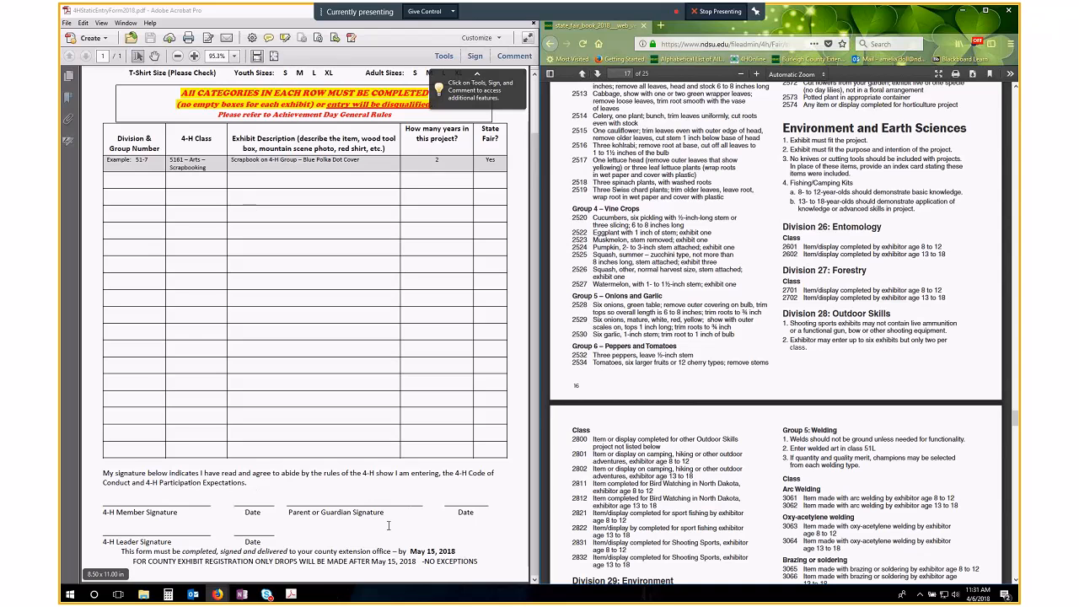
mouse_move(277, 533)
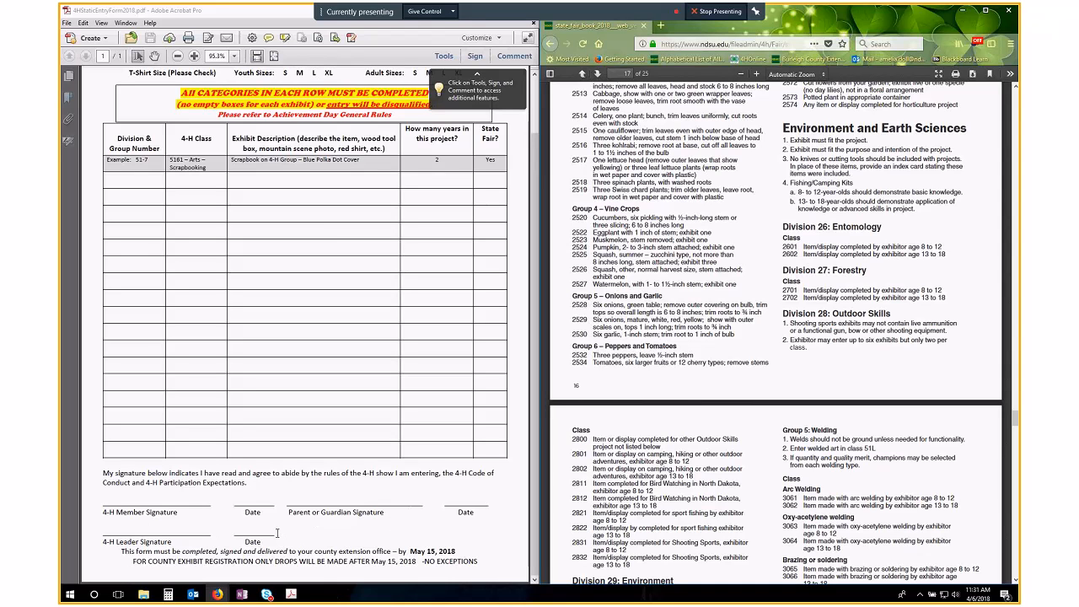